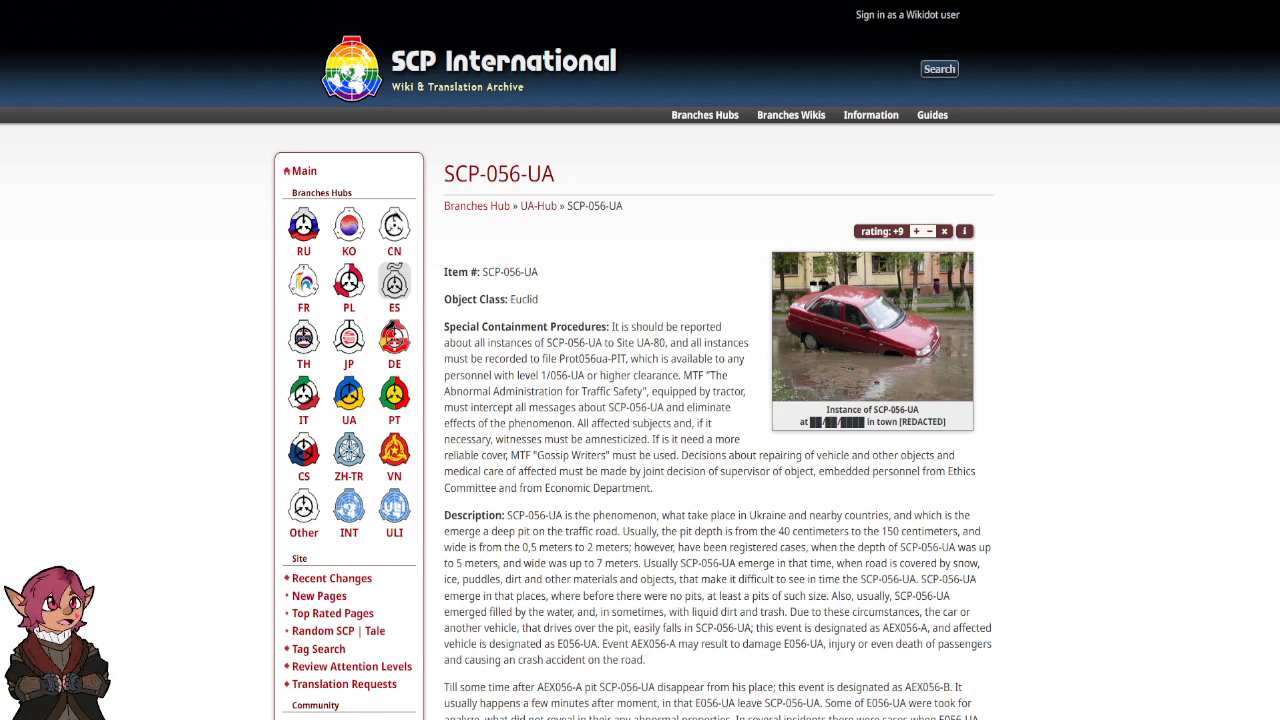
# Step: Scroll down the SCP-056-UA article to the INPUT ACCESS CODE line below the description
pyautogui.scroll(-3)
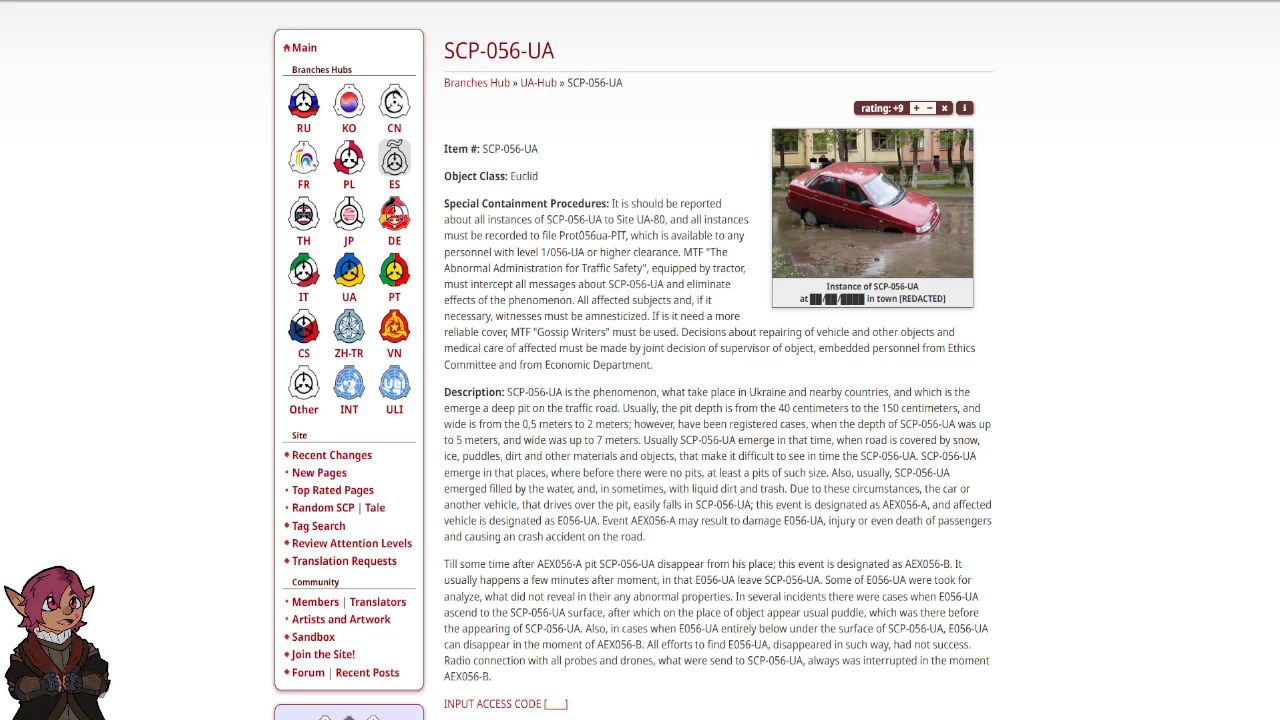
# Step: Scroll down to reveal the tag list and the Edit, Rate, Tags, History footer
pyautogui.scroll(-3)
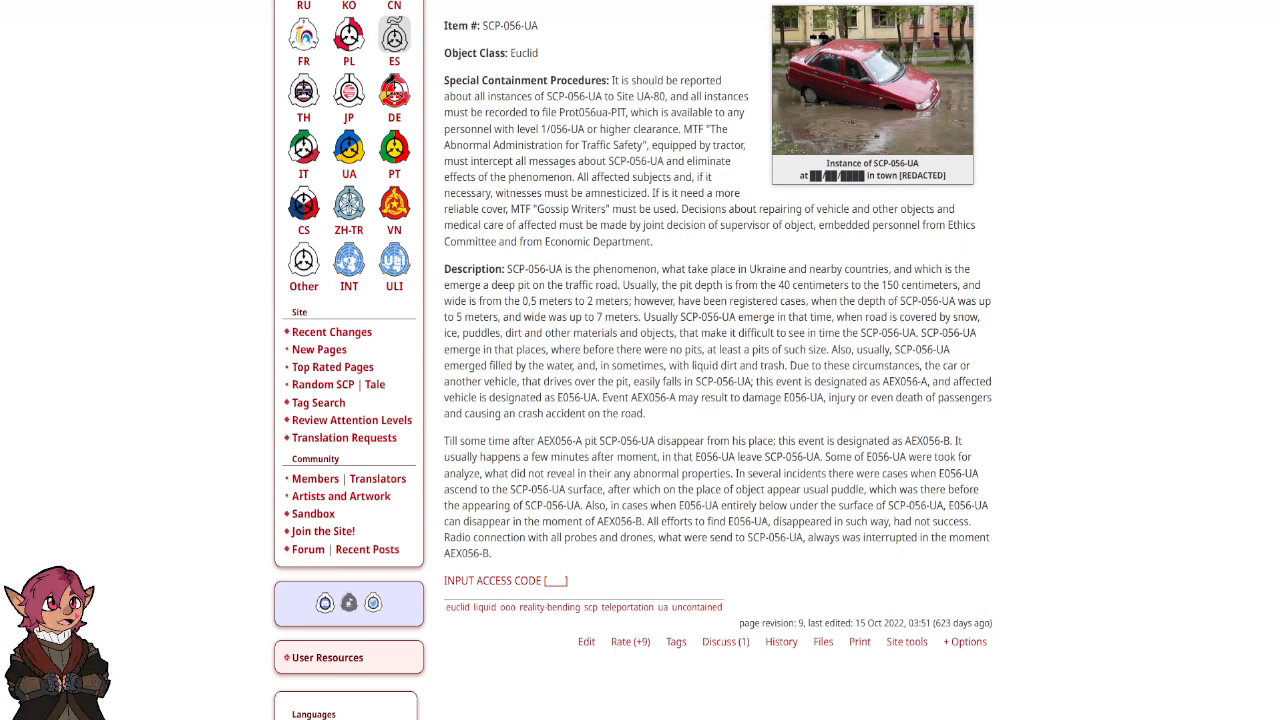
# Step: Scroll down until the Languages box appears in the left sidebar
pyautogui.scroll(-3)
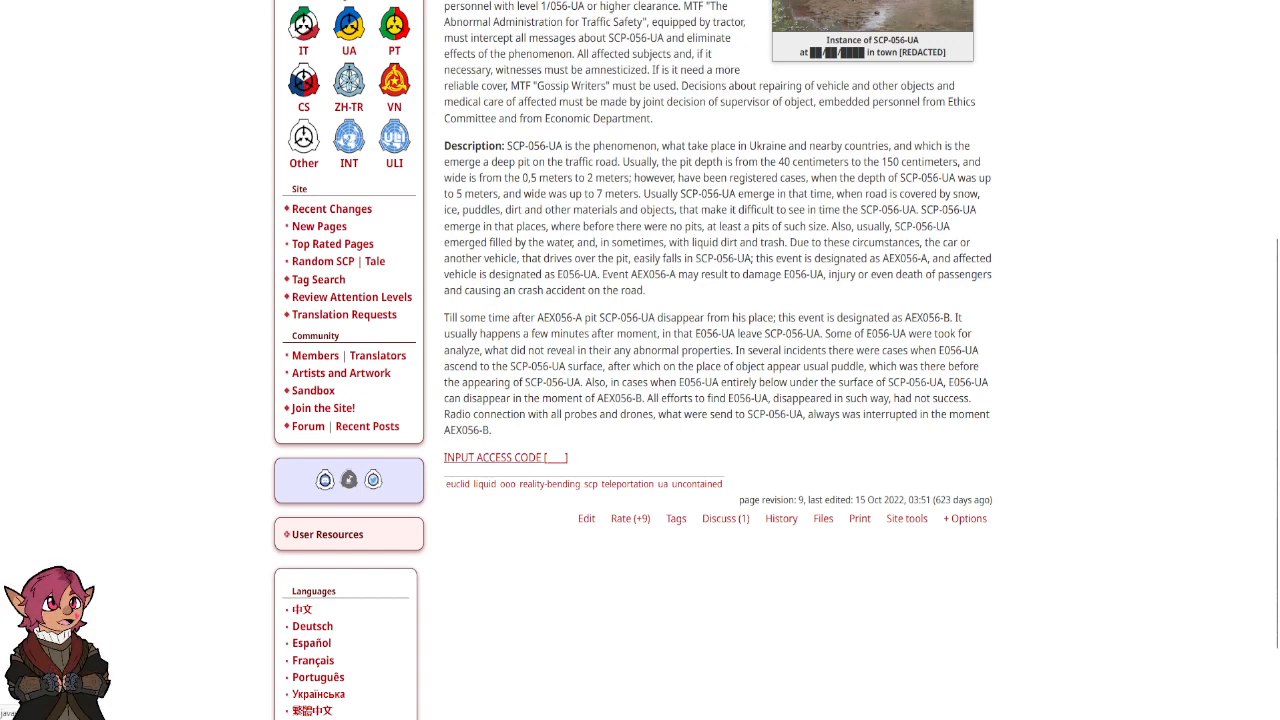
# Step: Unlock the restricted section to ACCESS GRANTED and scroll to the incident log table
pyautogui.click(492, 456)
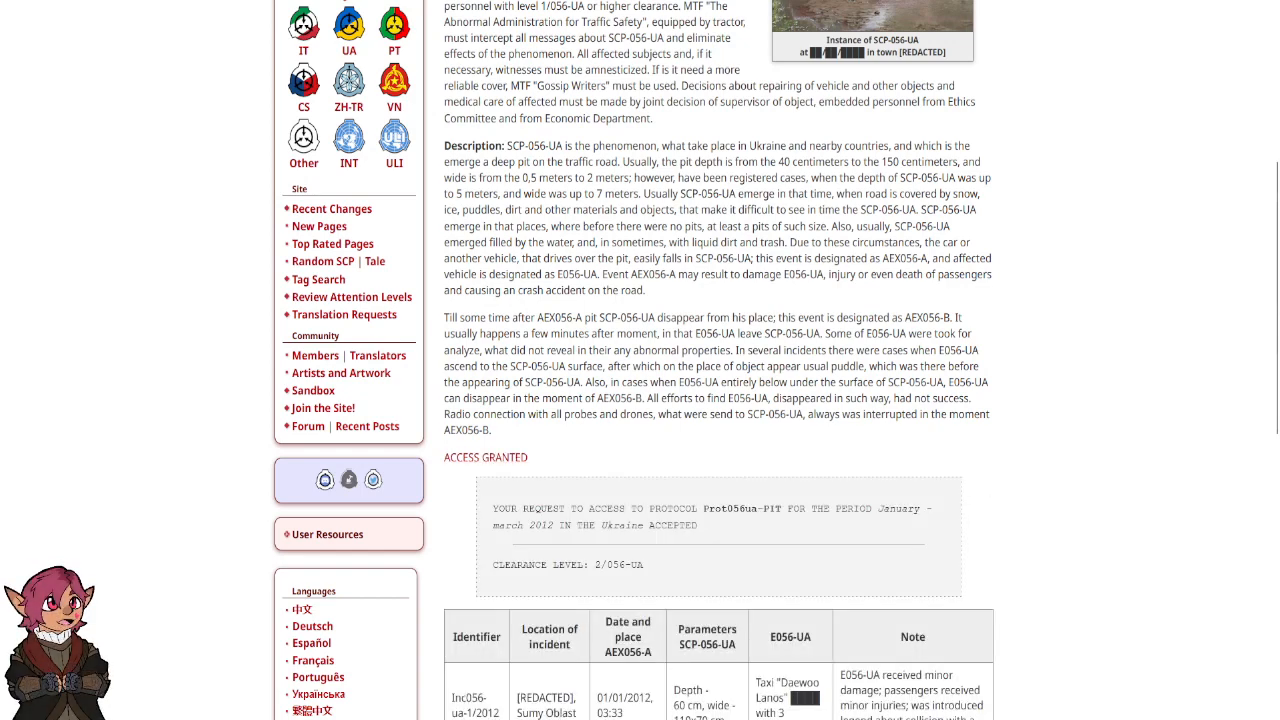
pyautogui.scroll(-3)
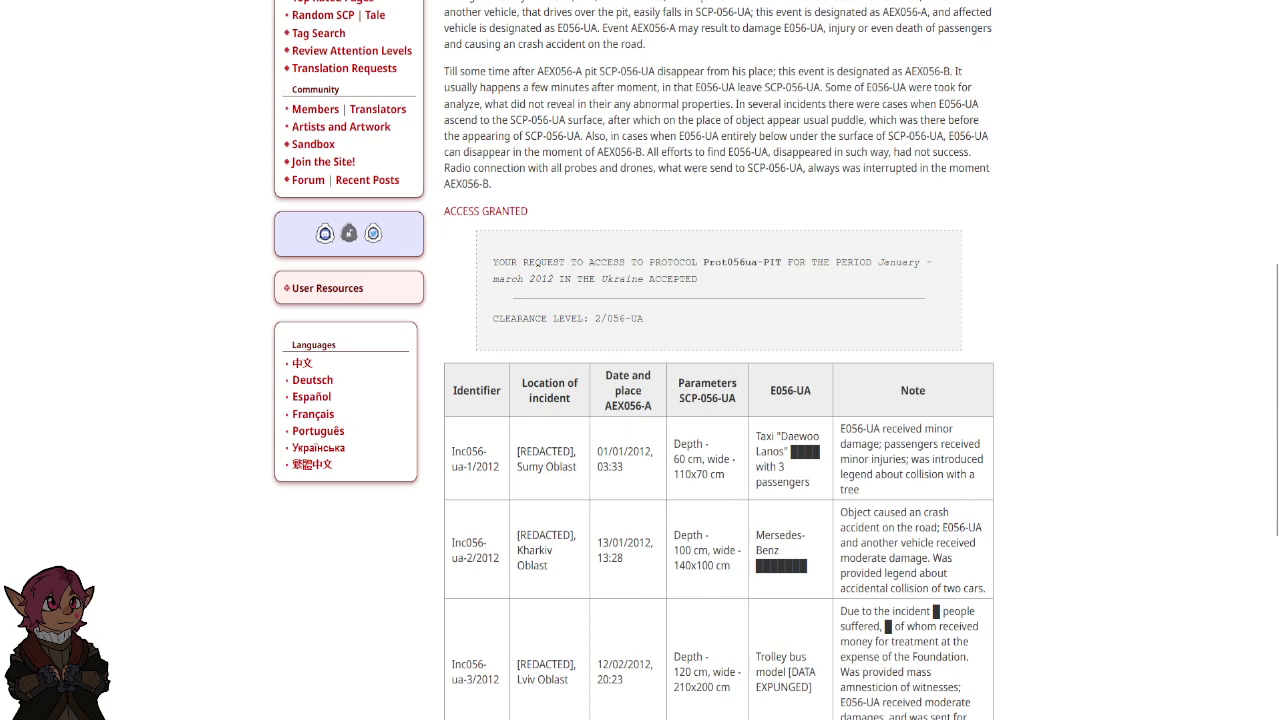
pyautogui.scroll(-3)
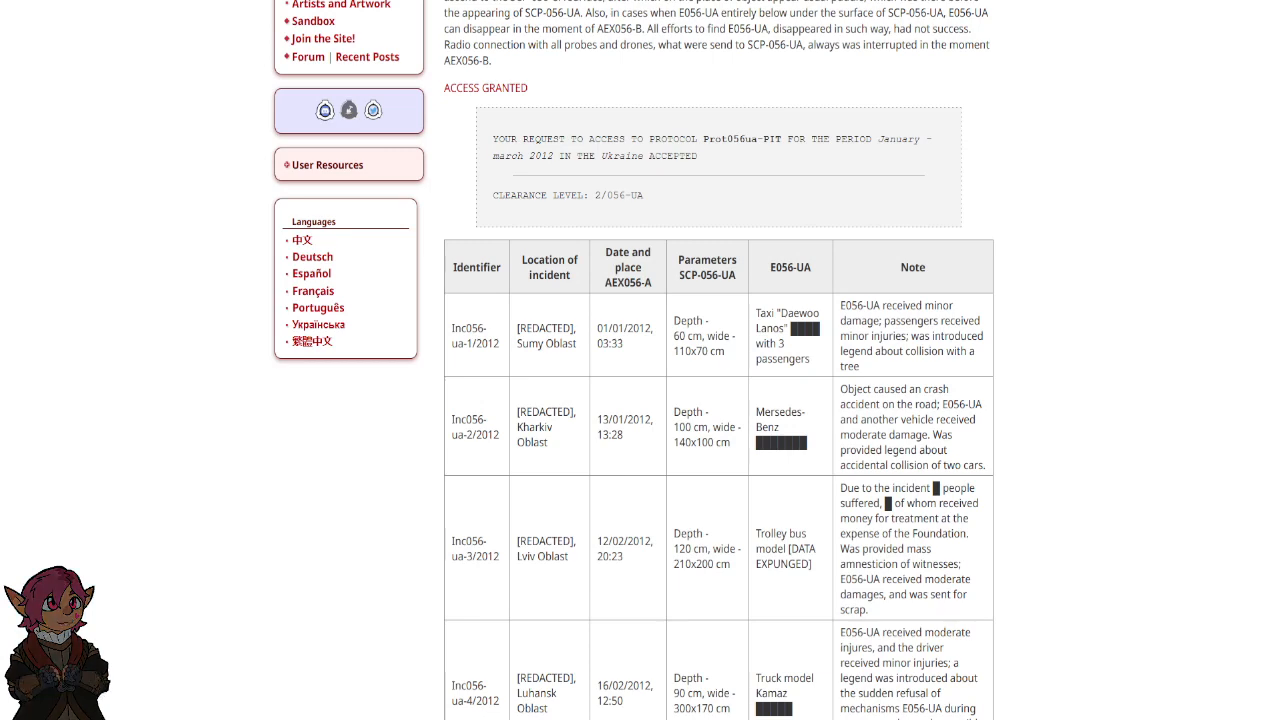
pyautogui.scroll(-3)
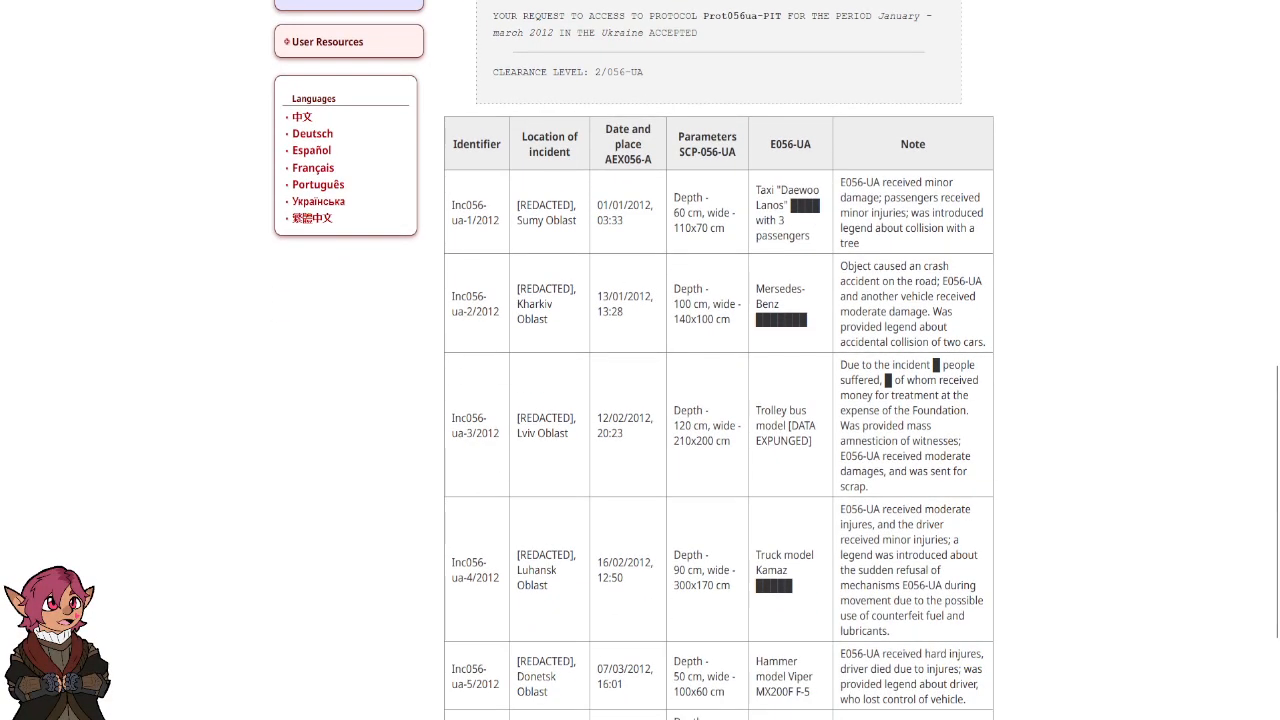
# Step: Scroll to the final Kiev Oblast incident entry and the licence footer
pyautogui.scroll(-3)
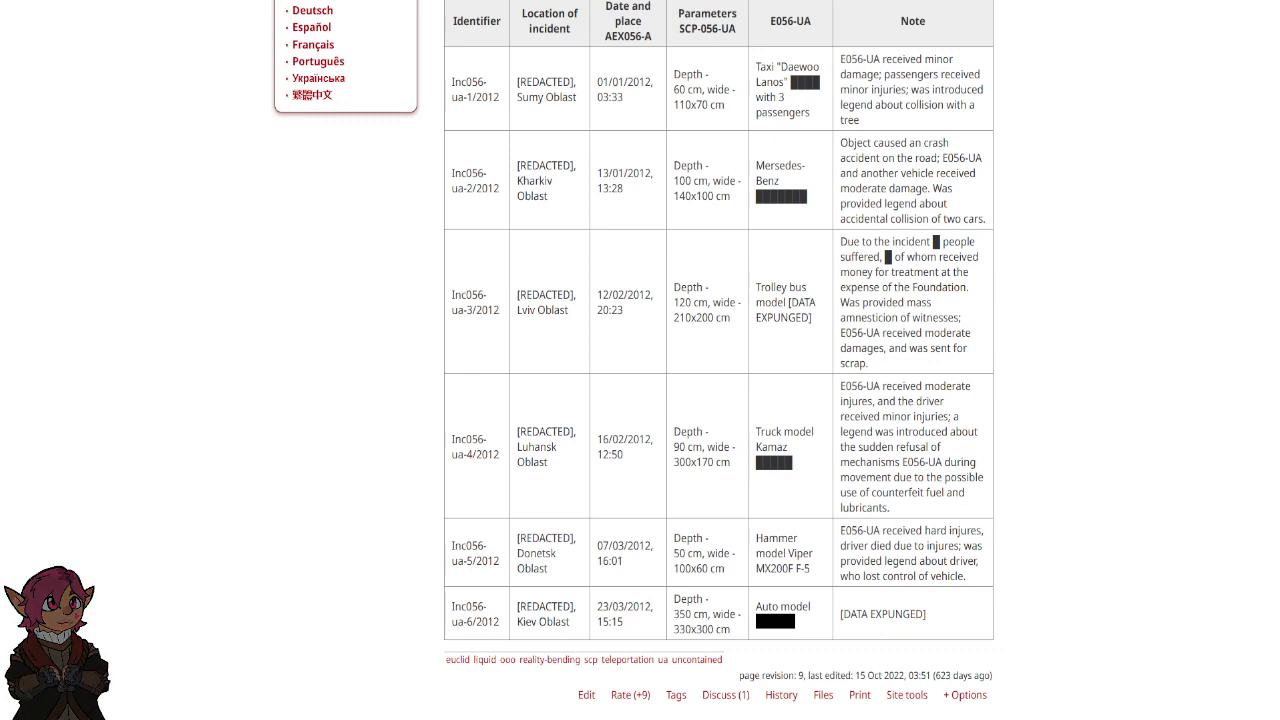
pyautogui.scroll(3)
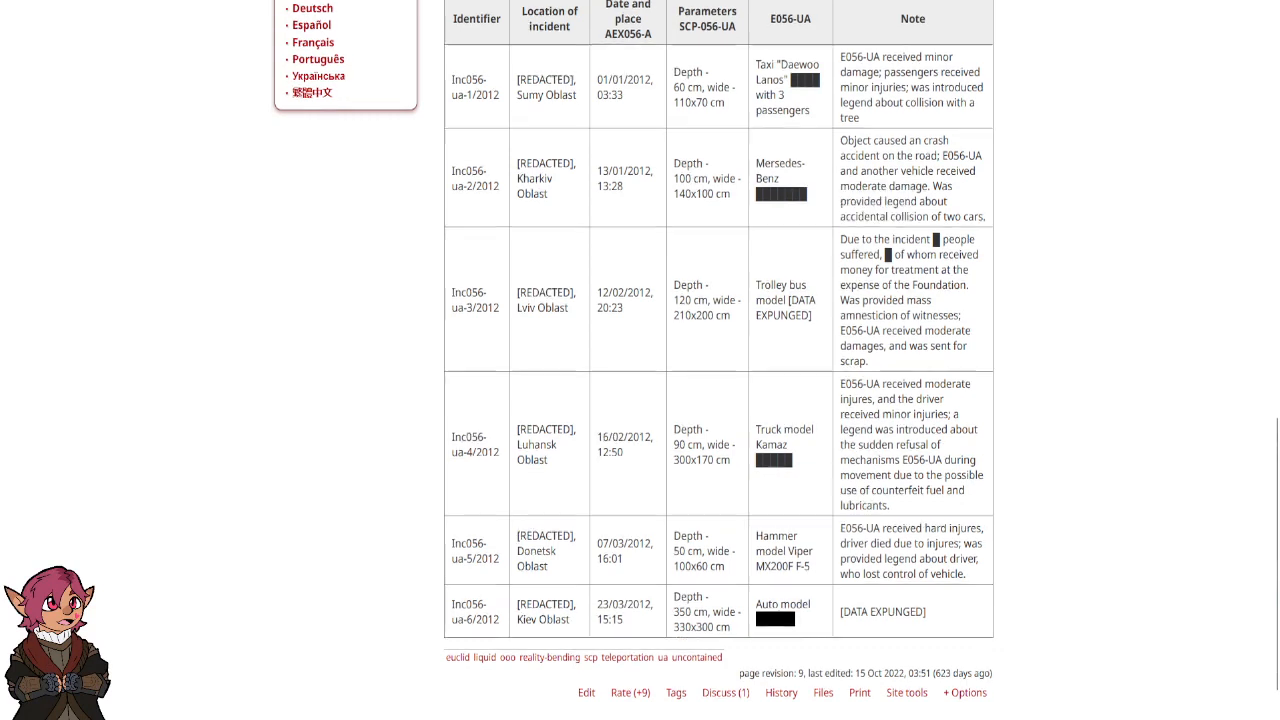
pyautogui.scroll(-3)
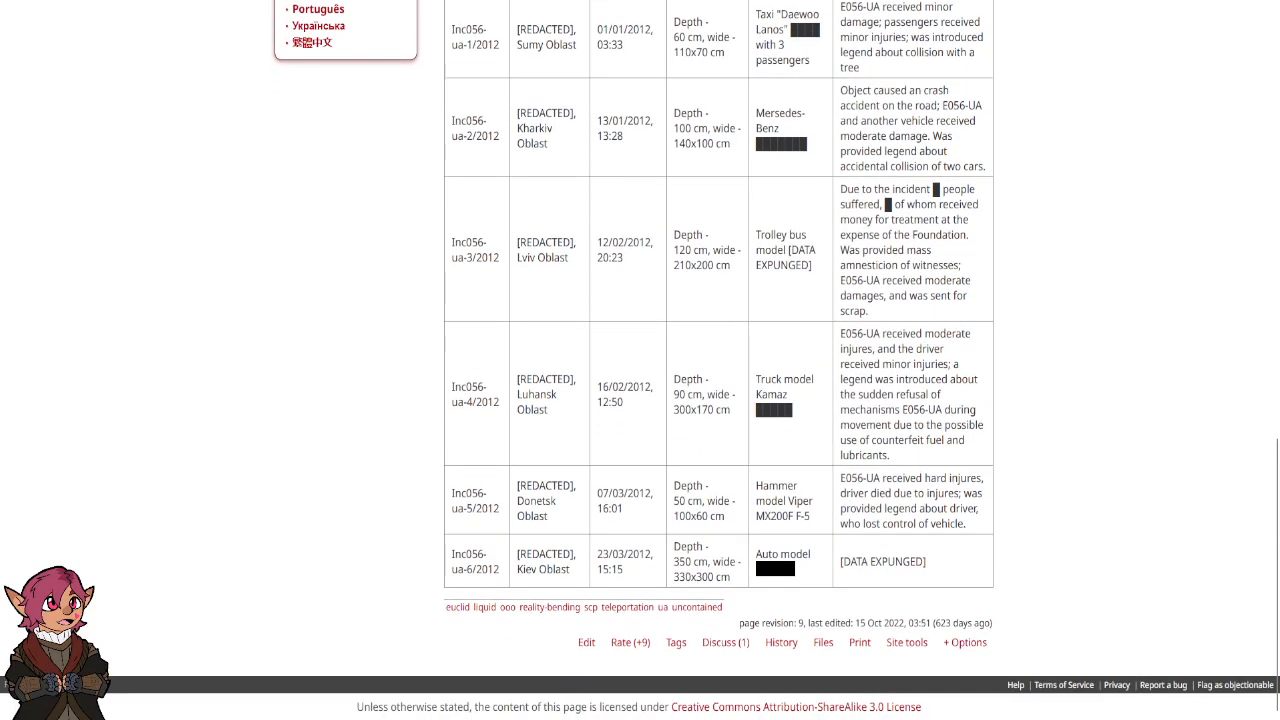